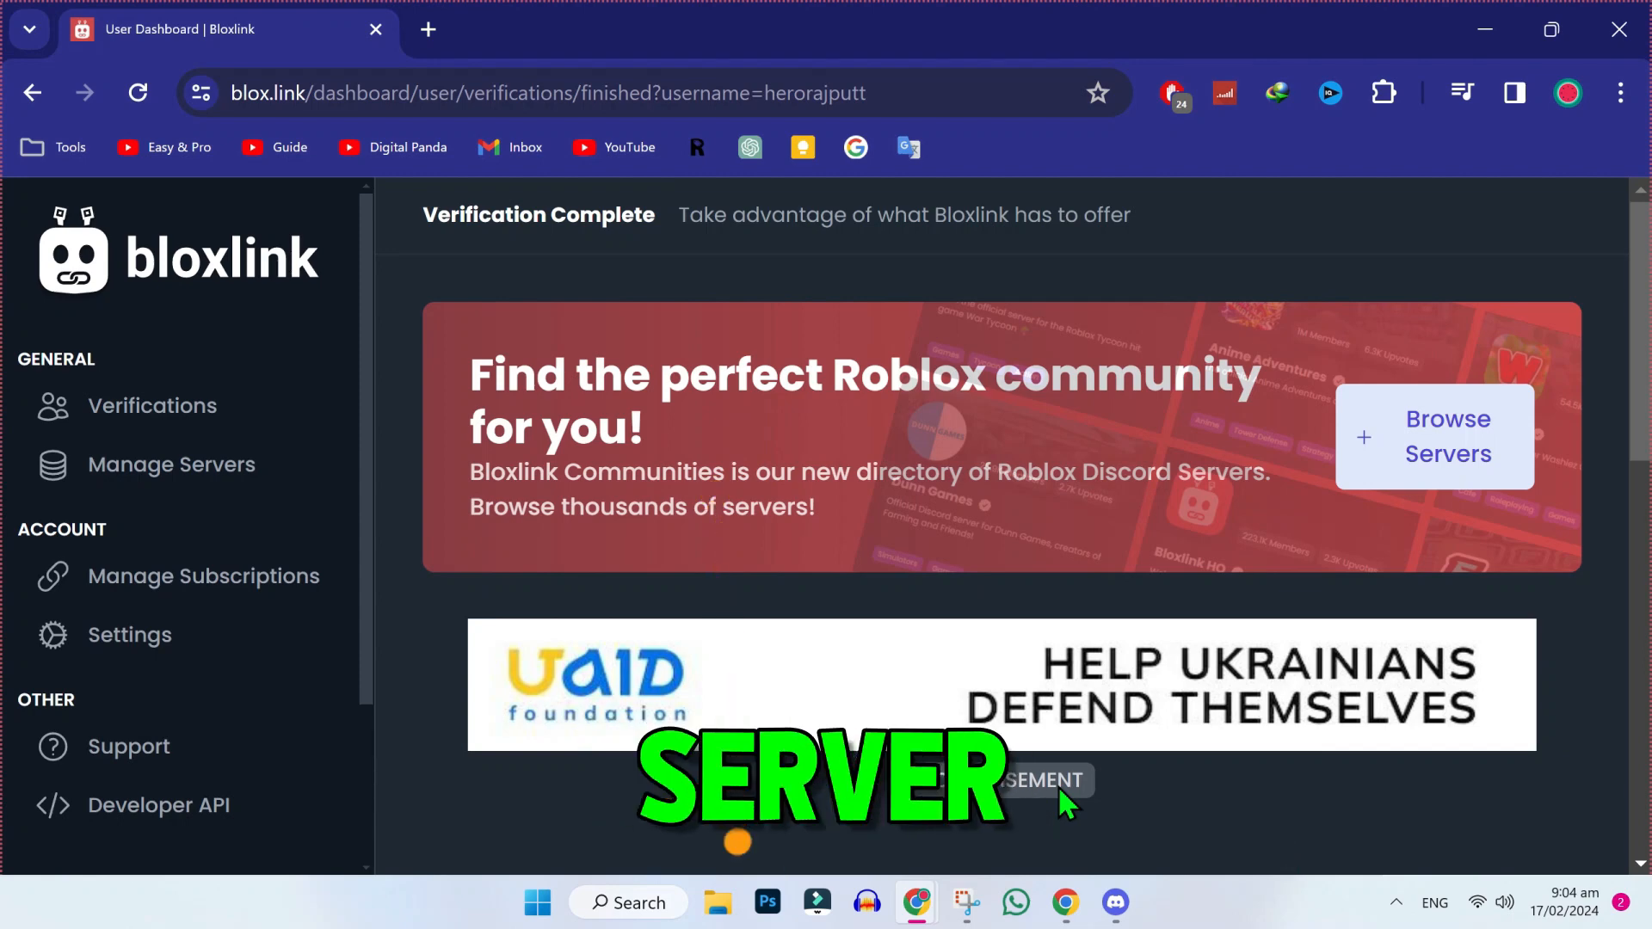
Bring up the Discord desktop app's Friends view in place of the Bloxlink page.
left_click(1113, 903)
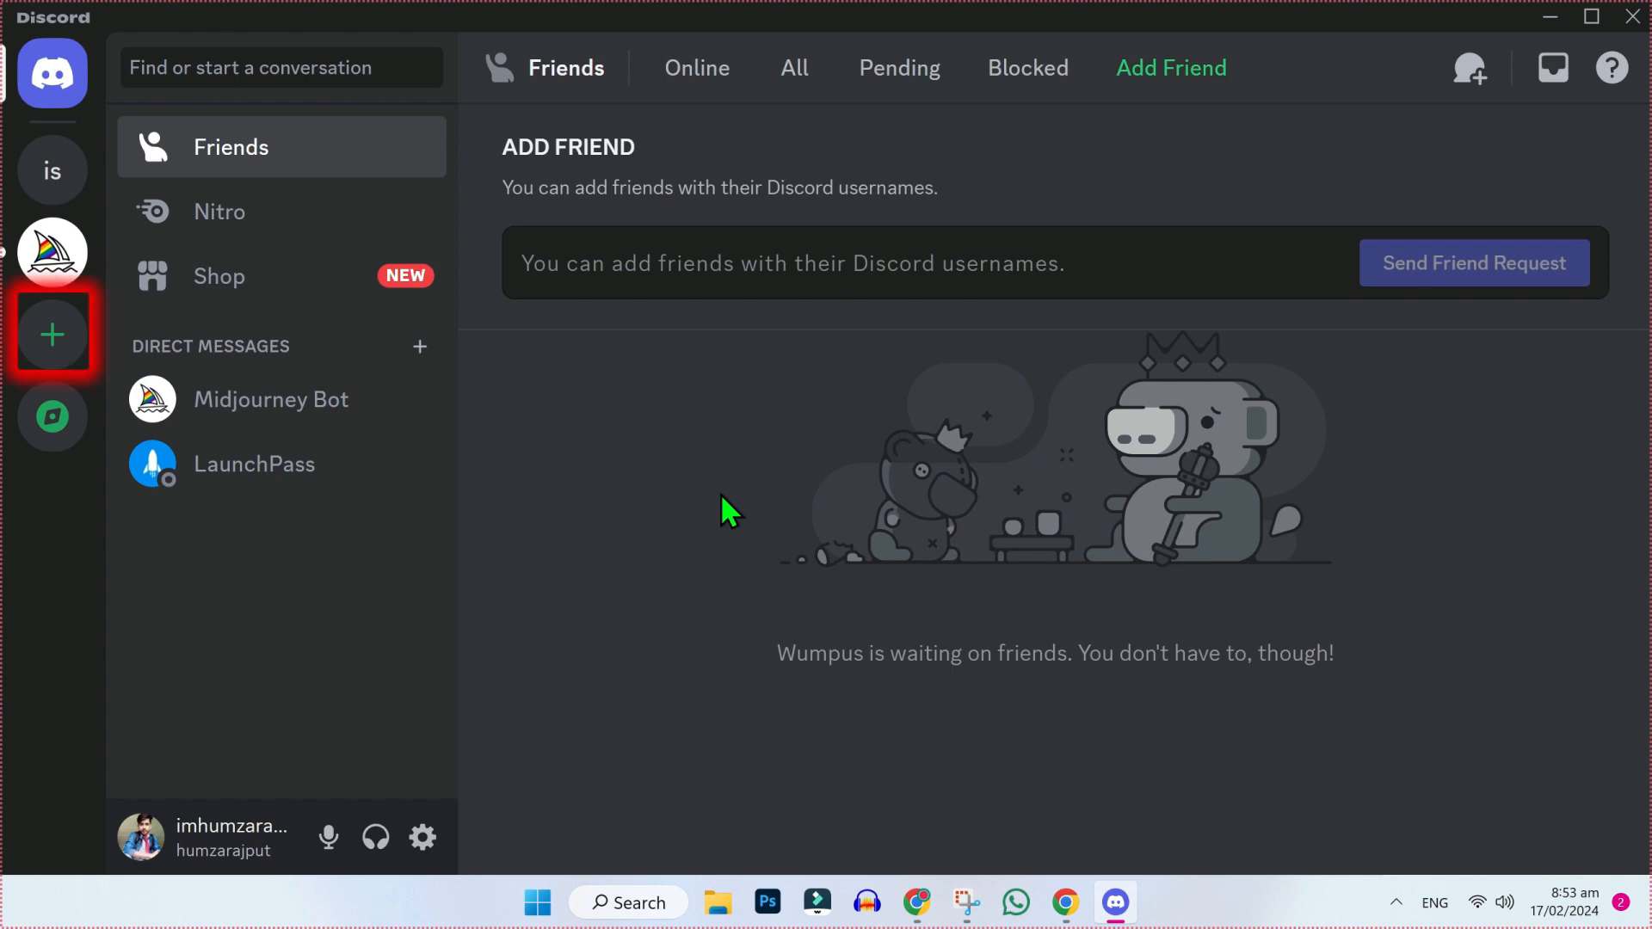
Join an existing server using the 'bloxfruits' invite code.
left_click(50, 334)
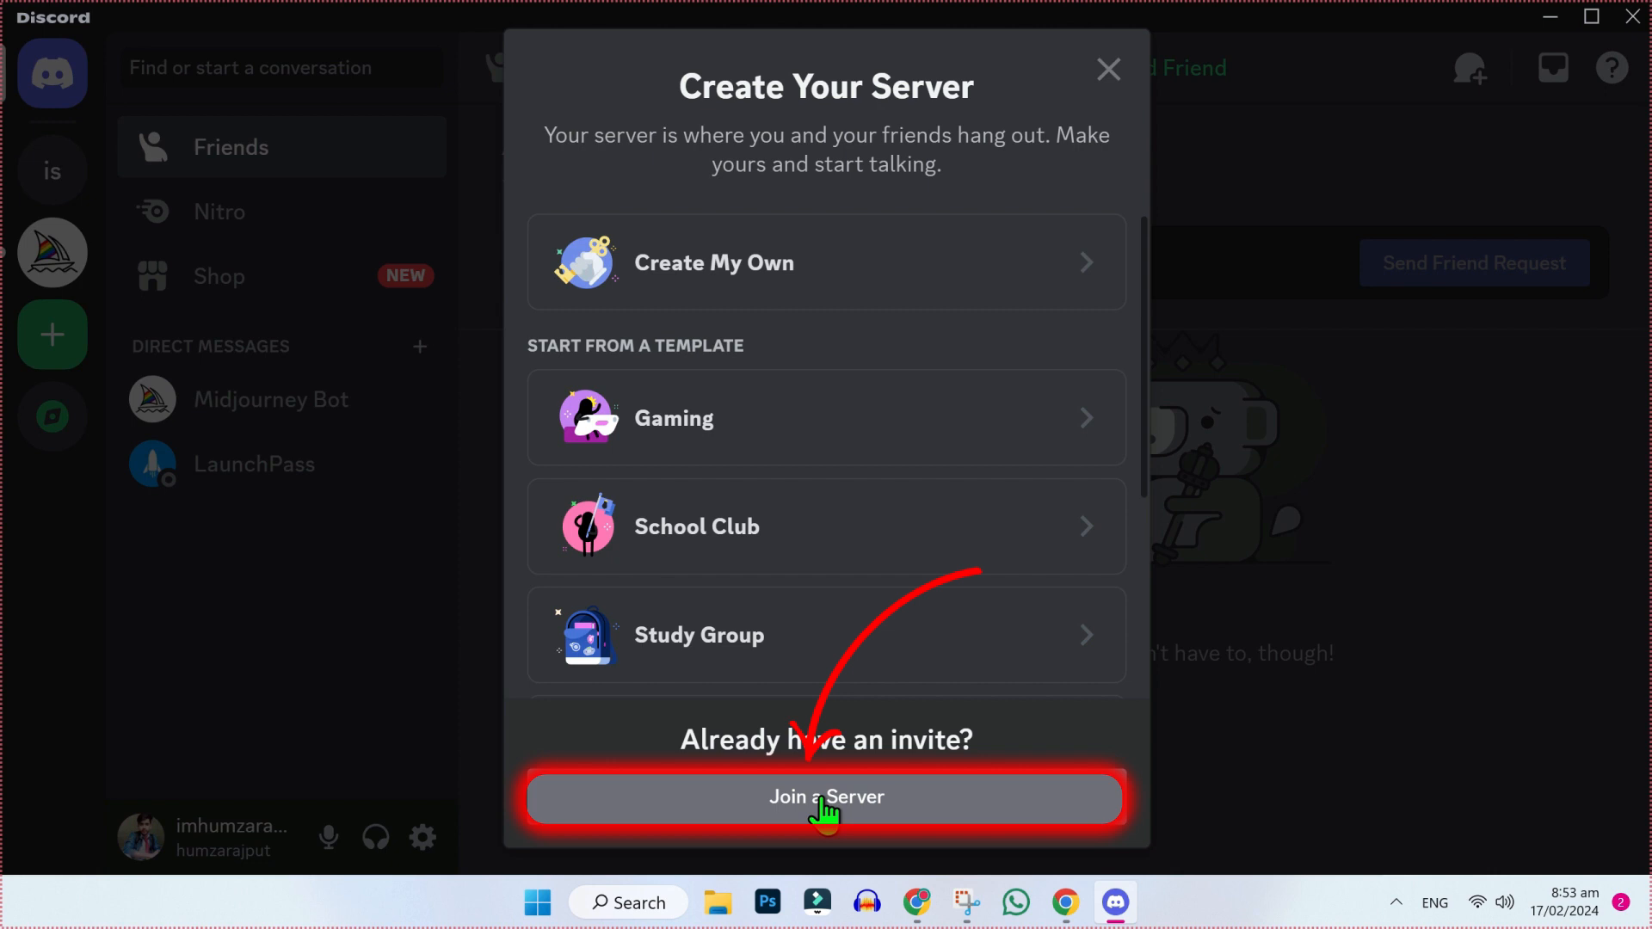
left_click(827, 797)
type("bloxfruits")
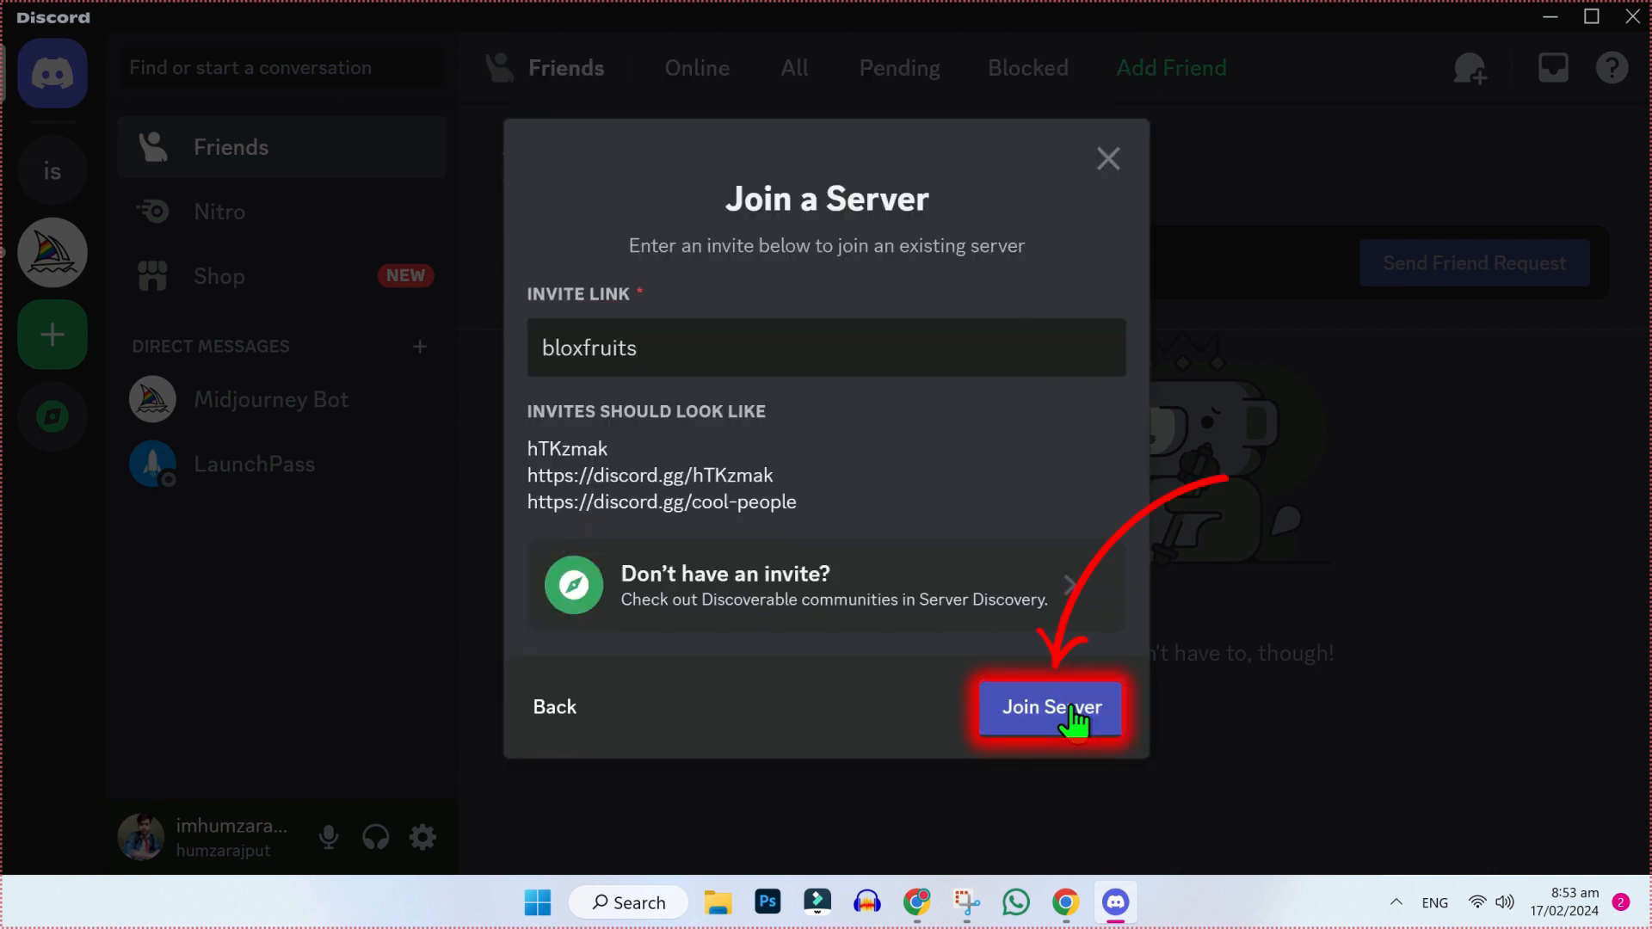
left_click(1050, 707)
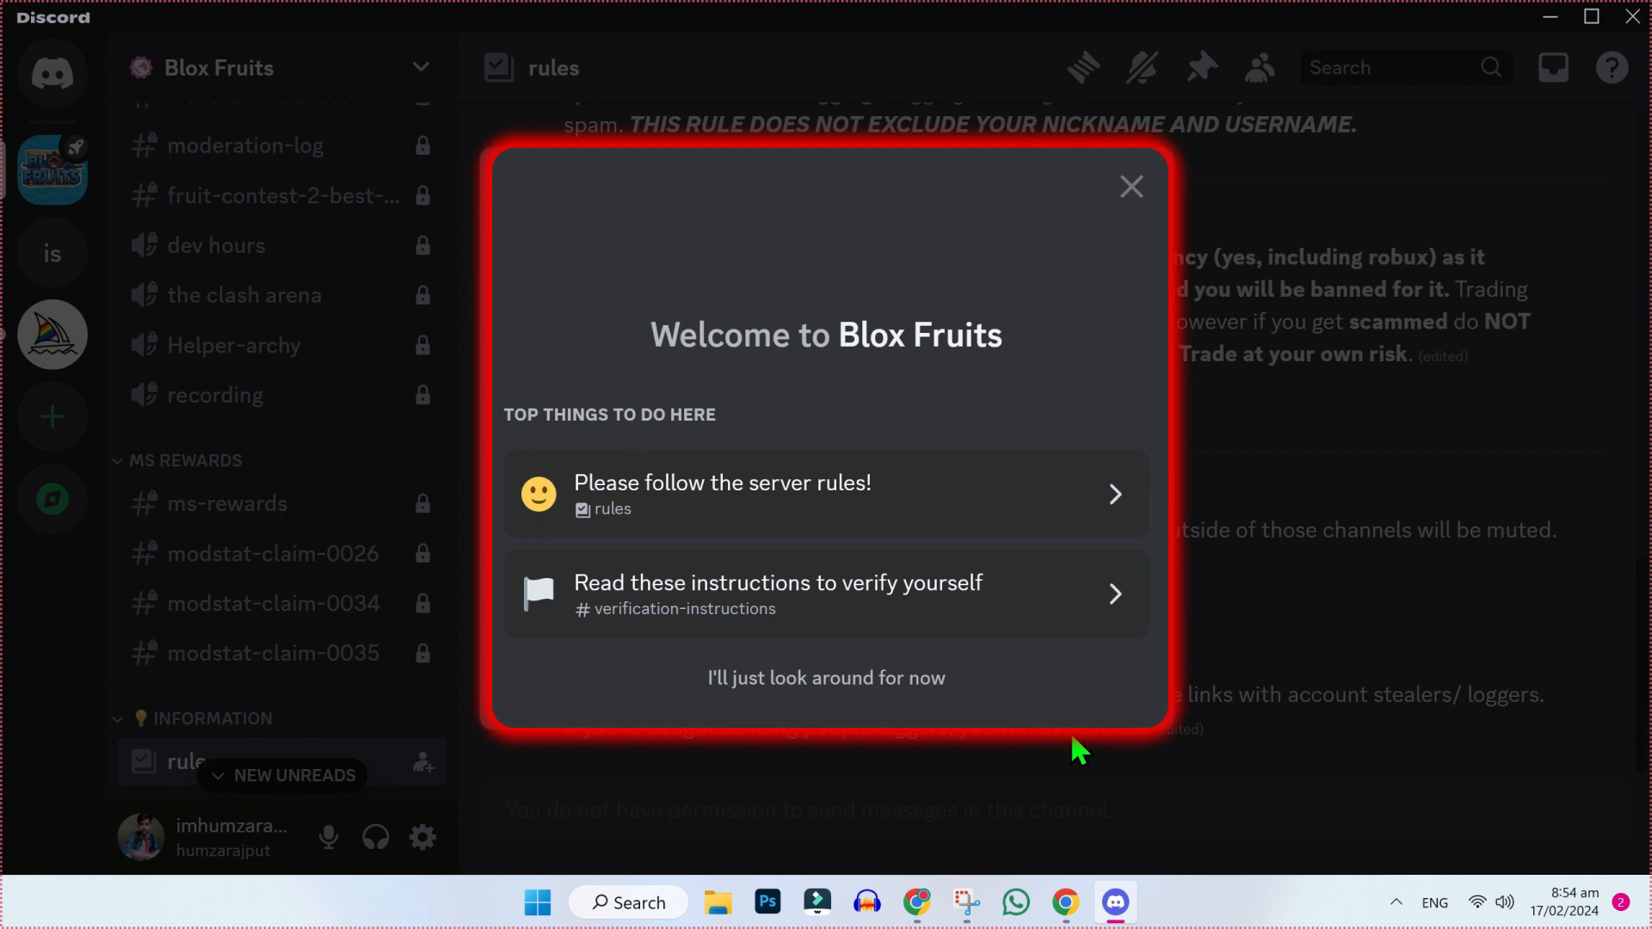
mouse_move(1038, 374)
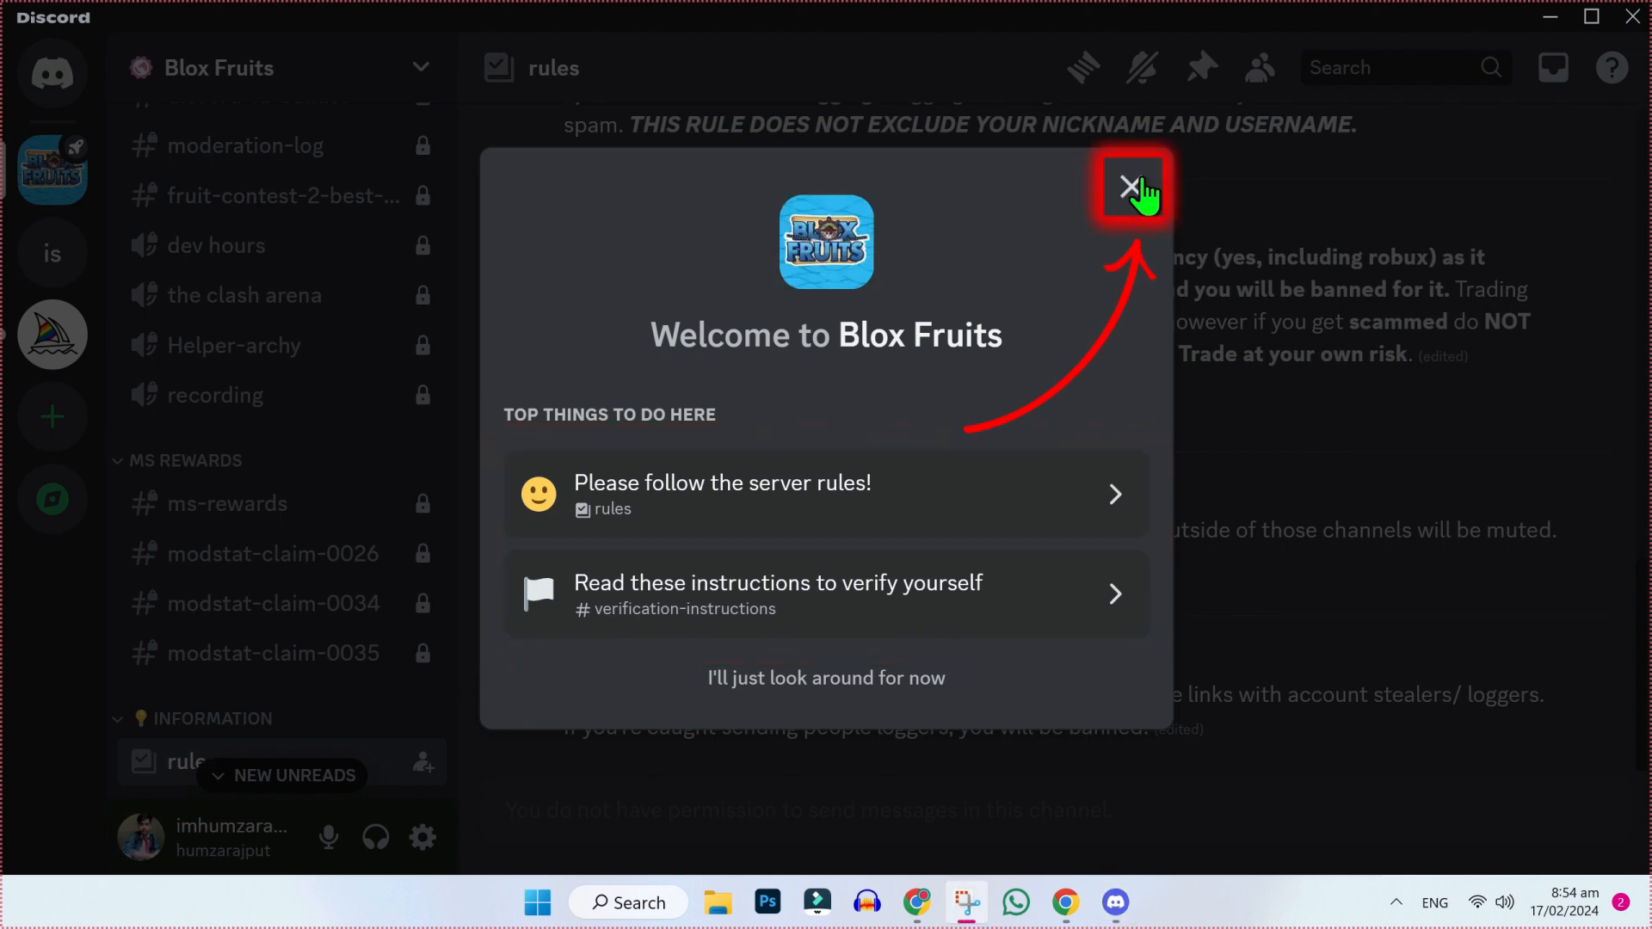
Dismiss the welcome popup, send /verify in #verification, and follow Verify with Bloxlink.
left_click(1133, 187)
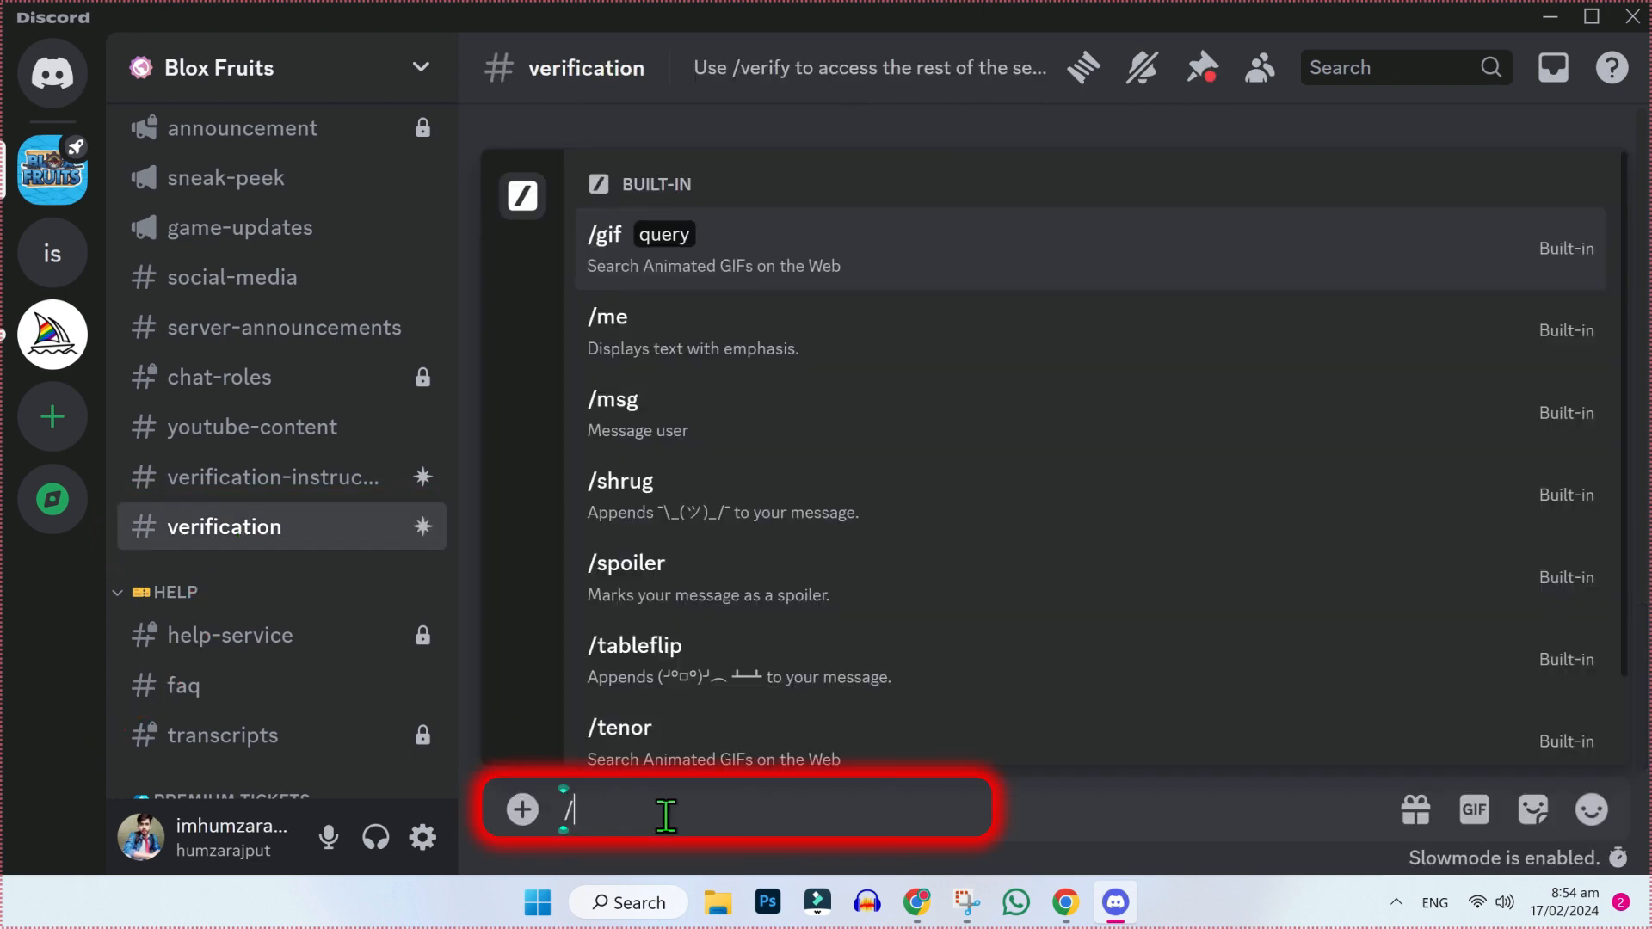
type("verify")
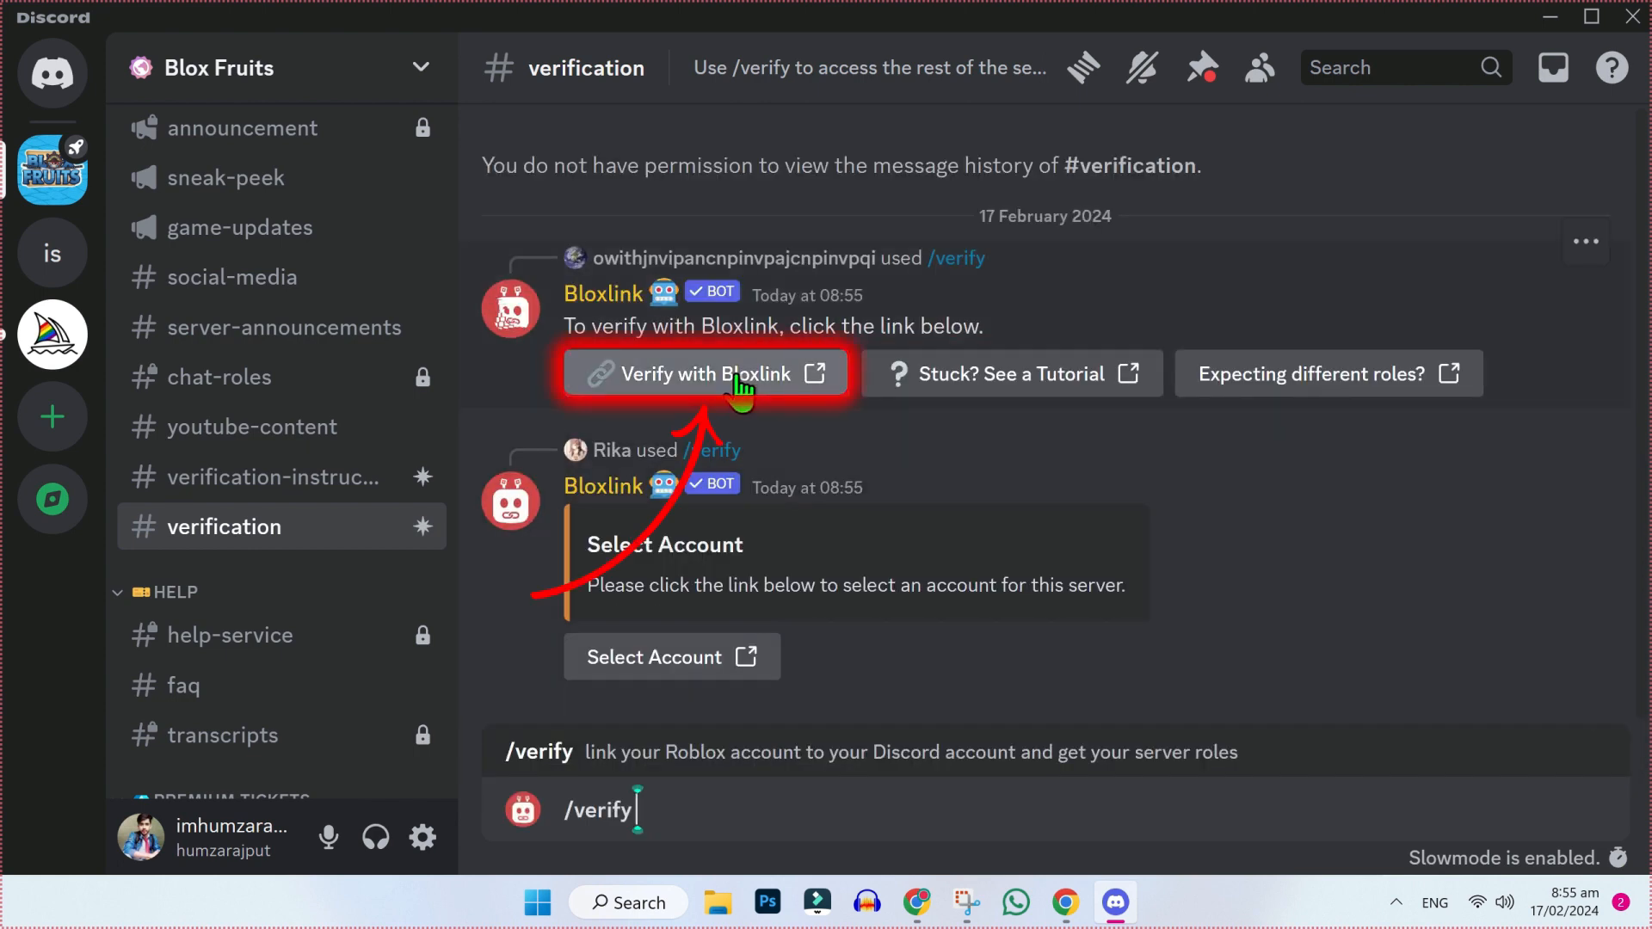
left_click(704, 373)
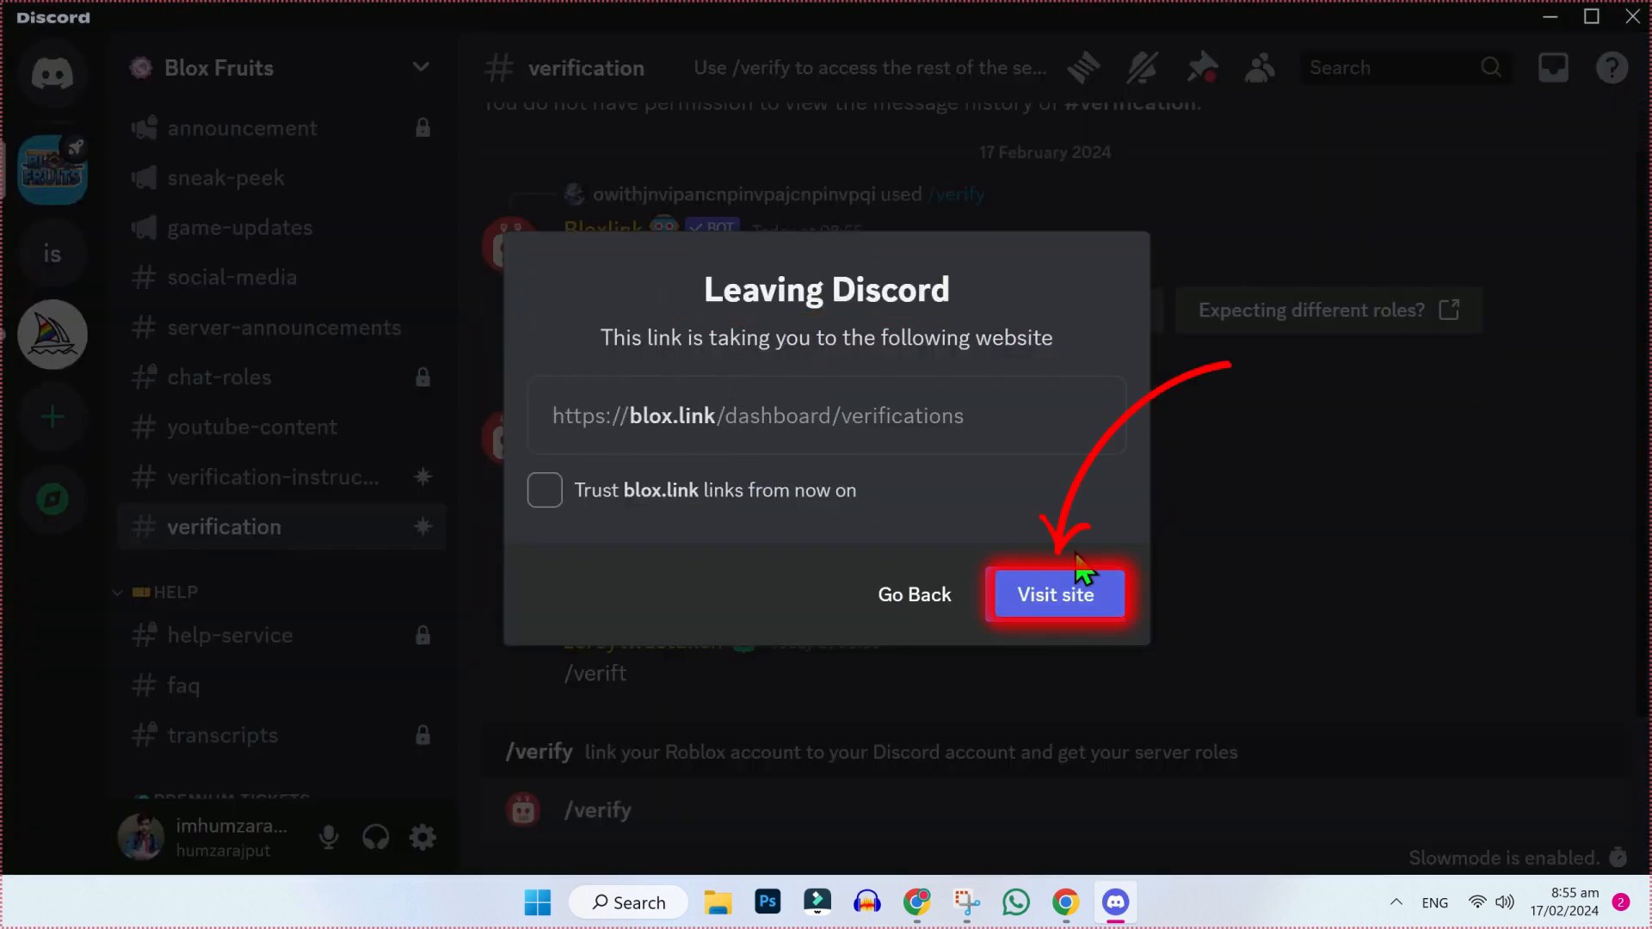
Continue to the blox.link site and start signing in with Discord.
left_click(1055, 594)
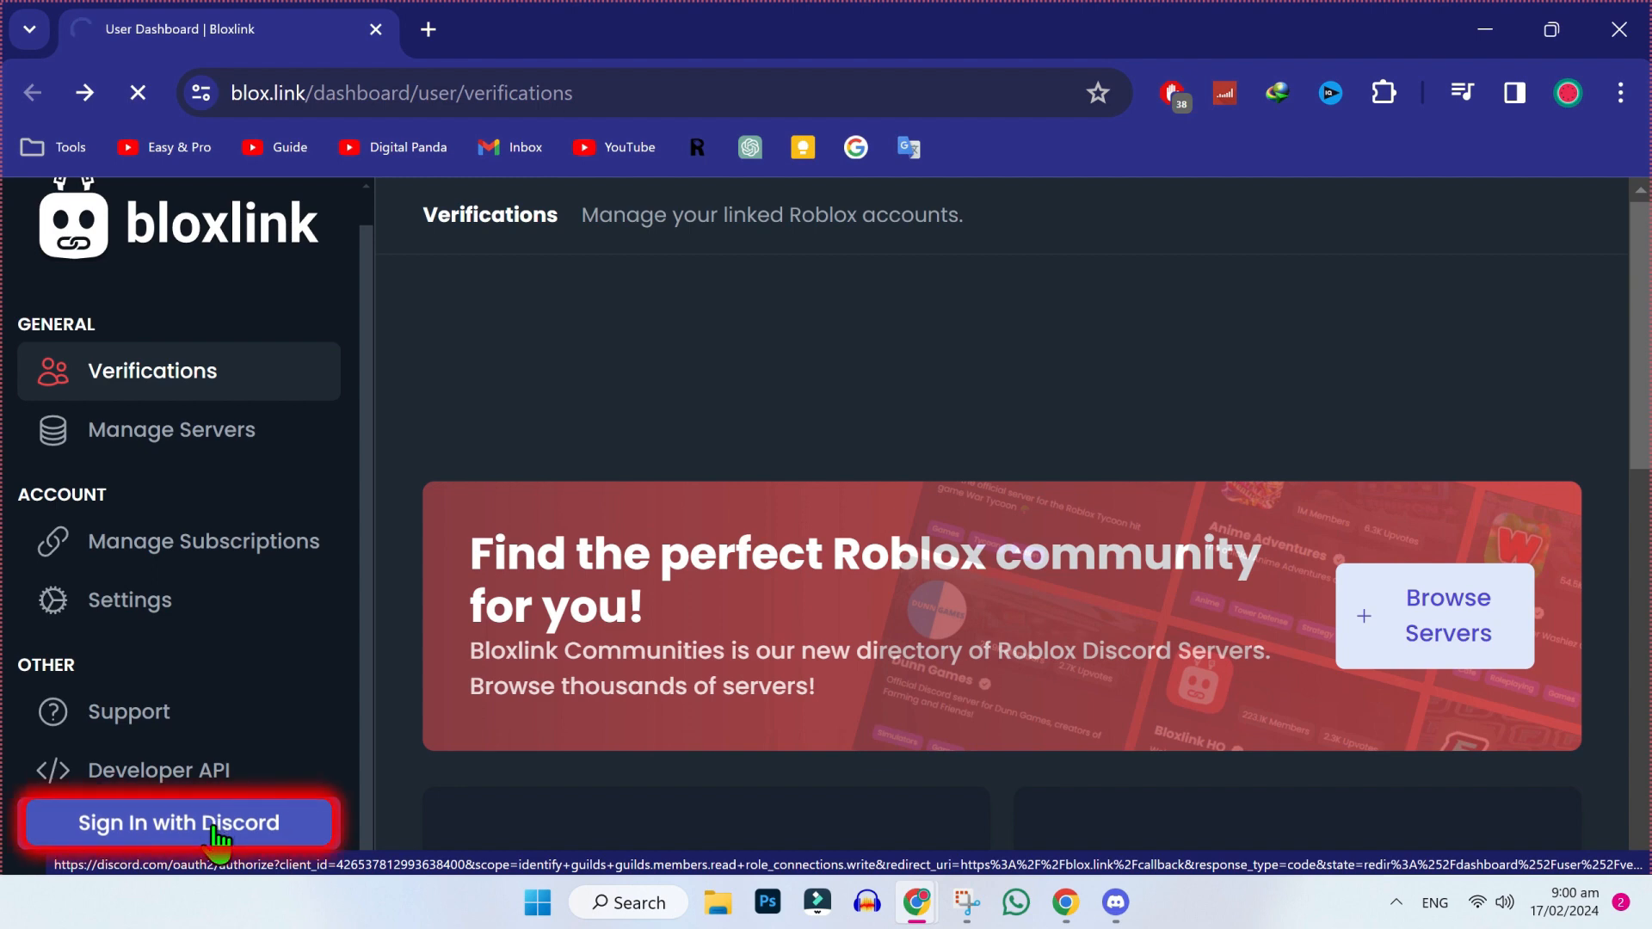
left_click(177, 822)
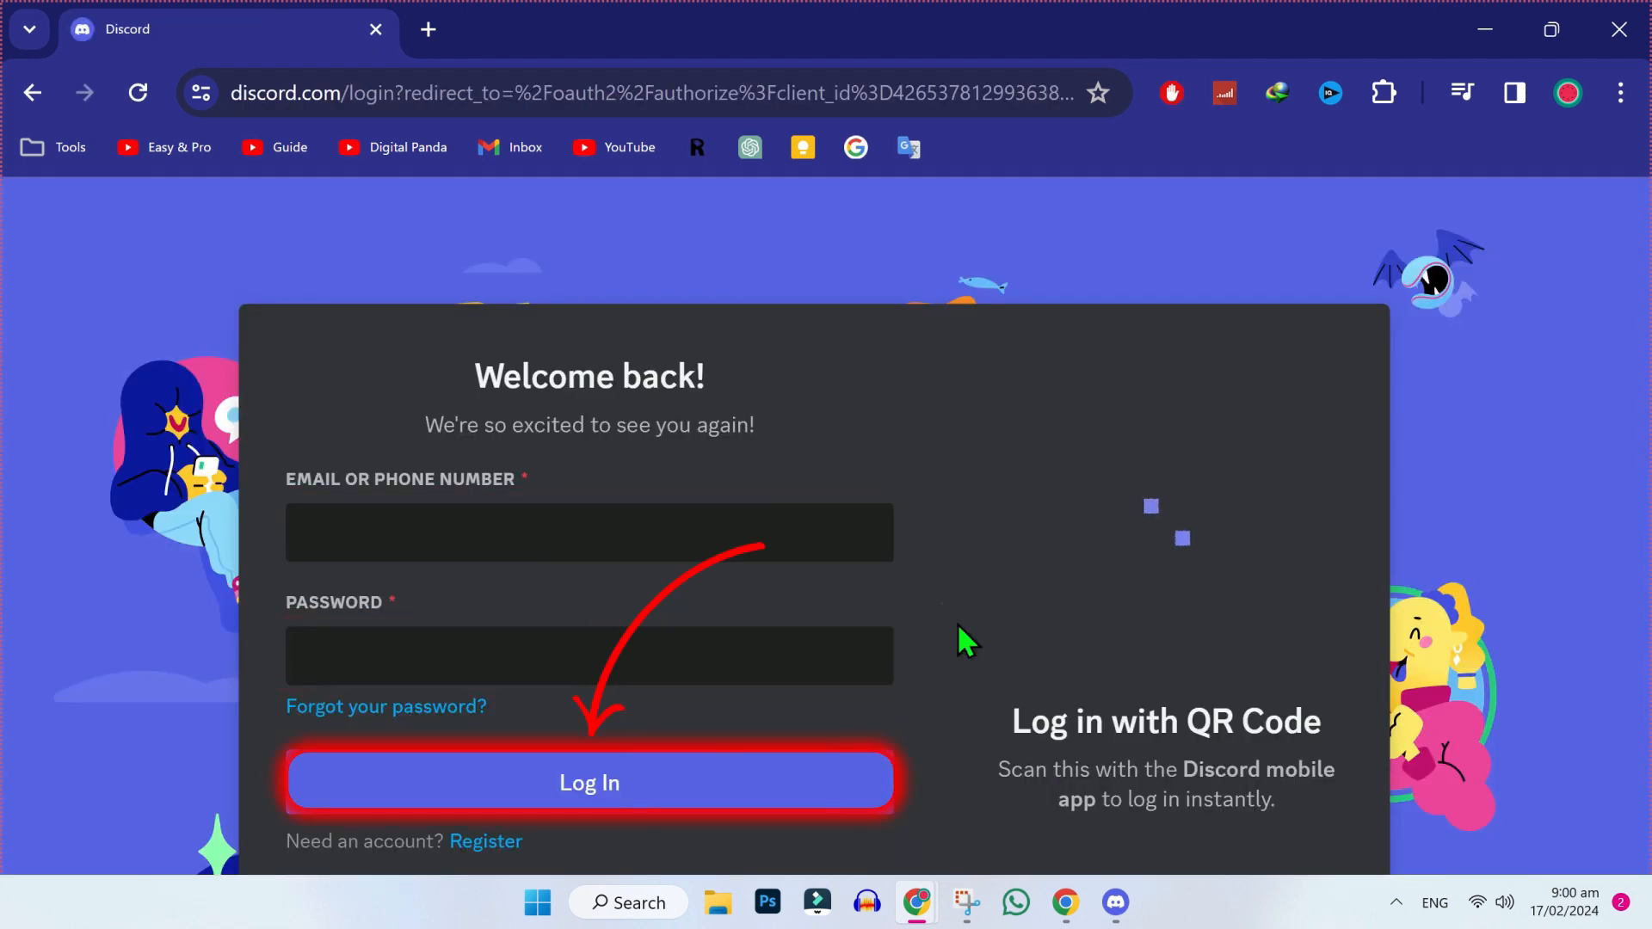
Log in to Discord and authorize Bloxlink's OAuth access to the account.
left_click(589, 781)
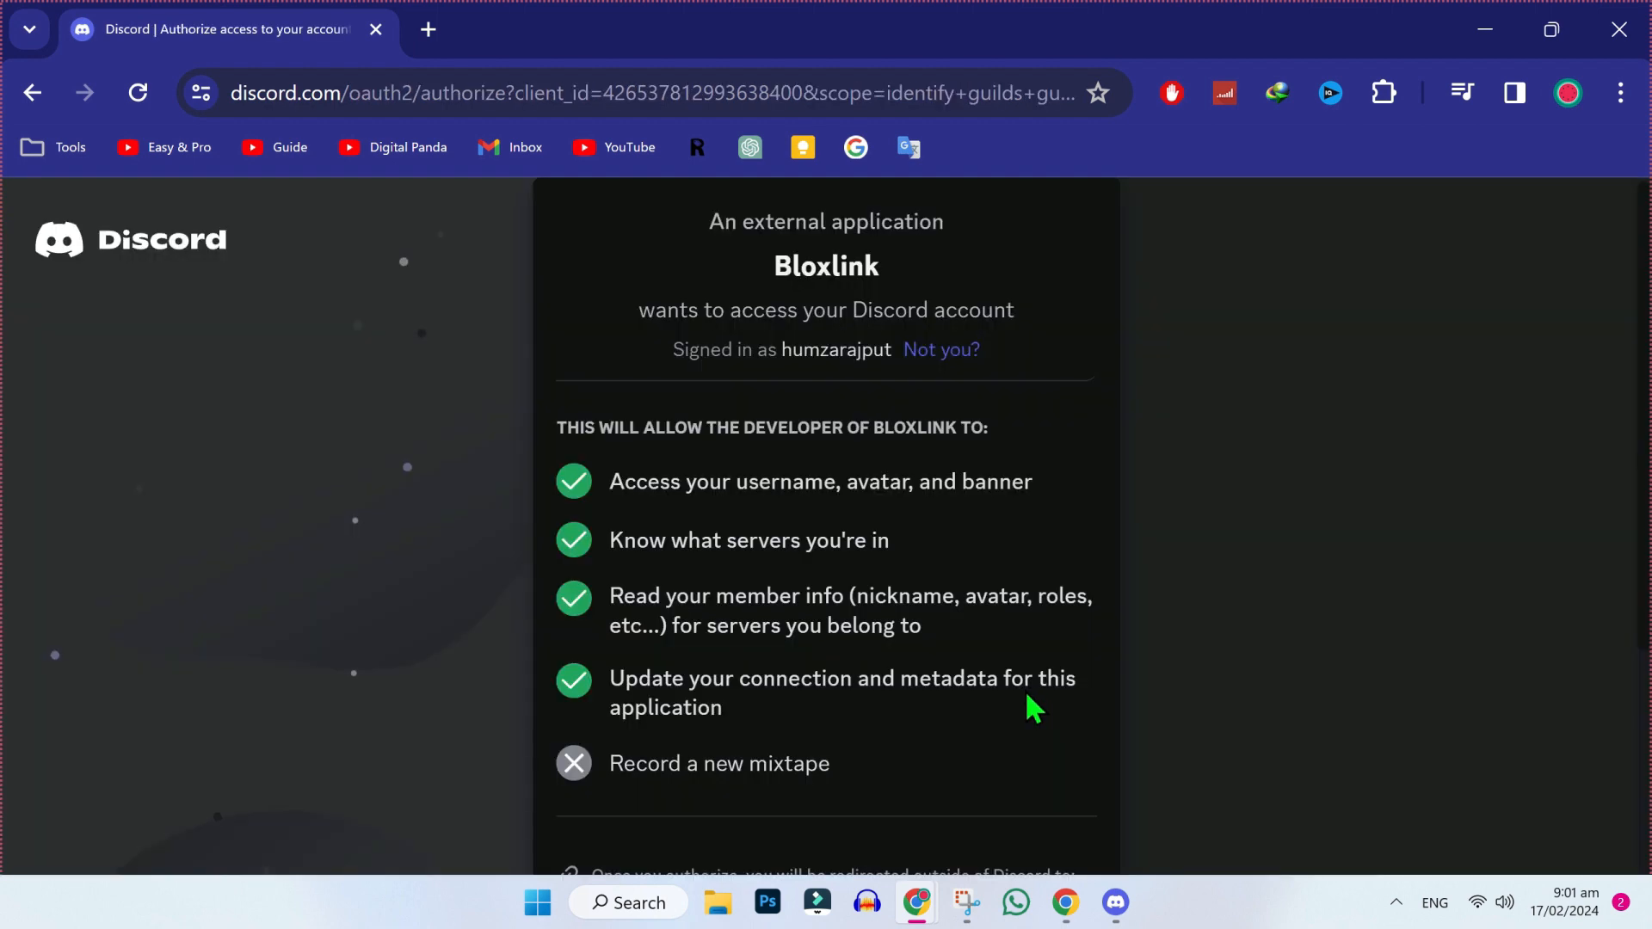
scroll("down", 3)
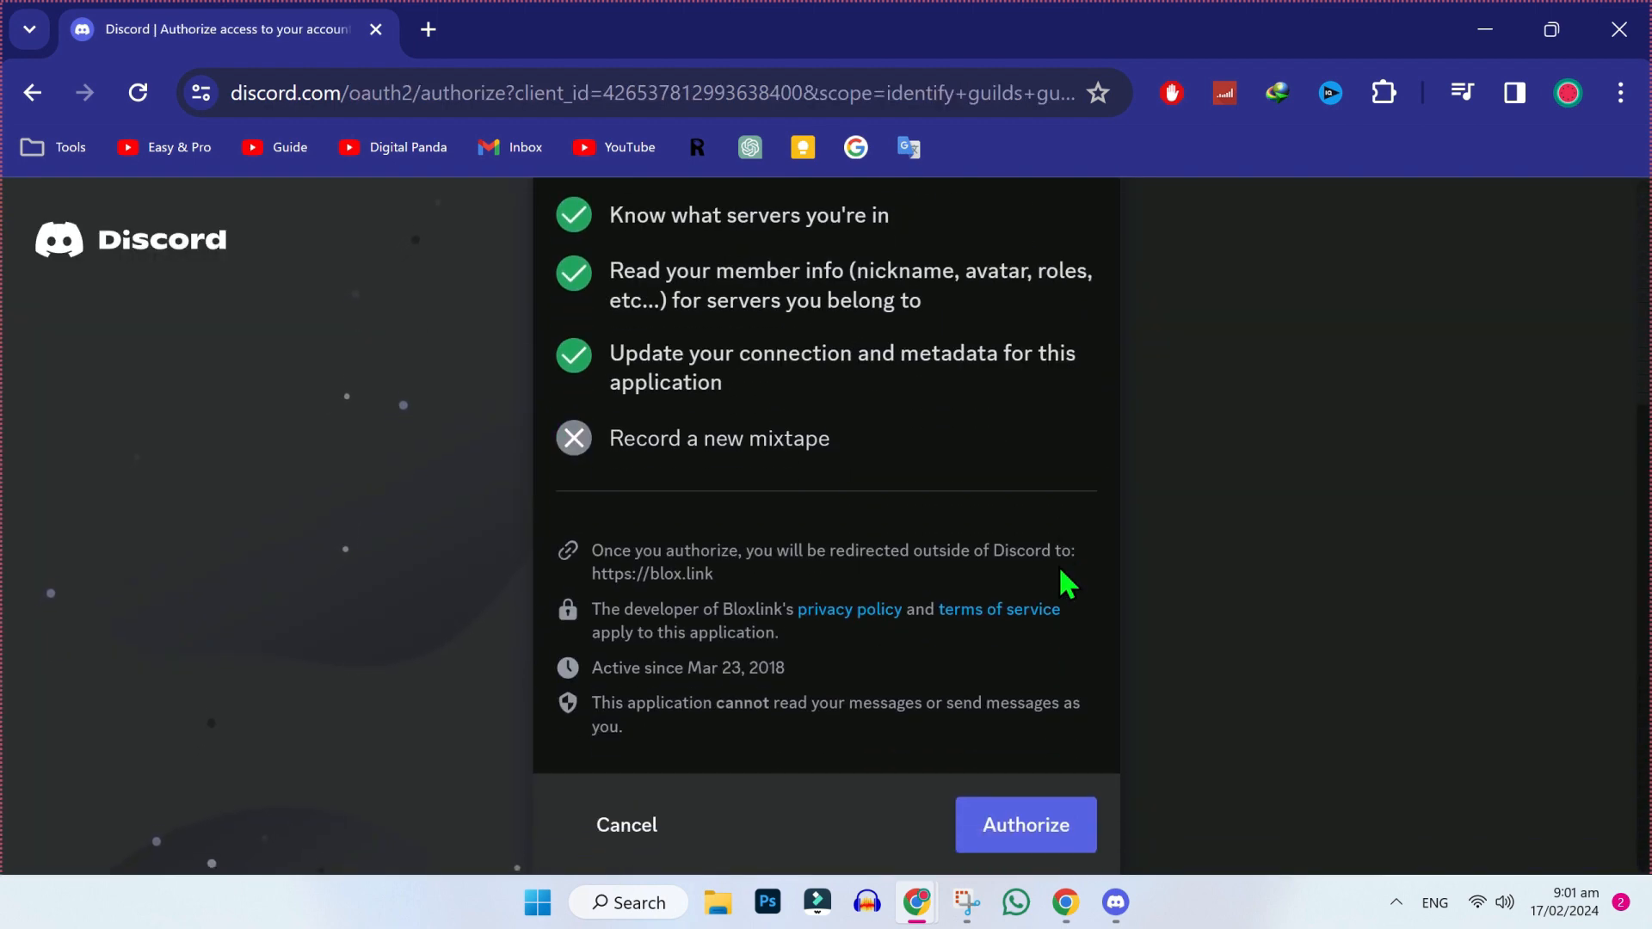
left_click(1022, 824)
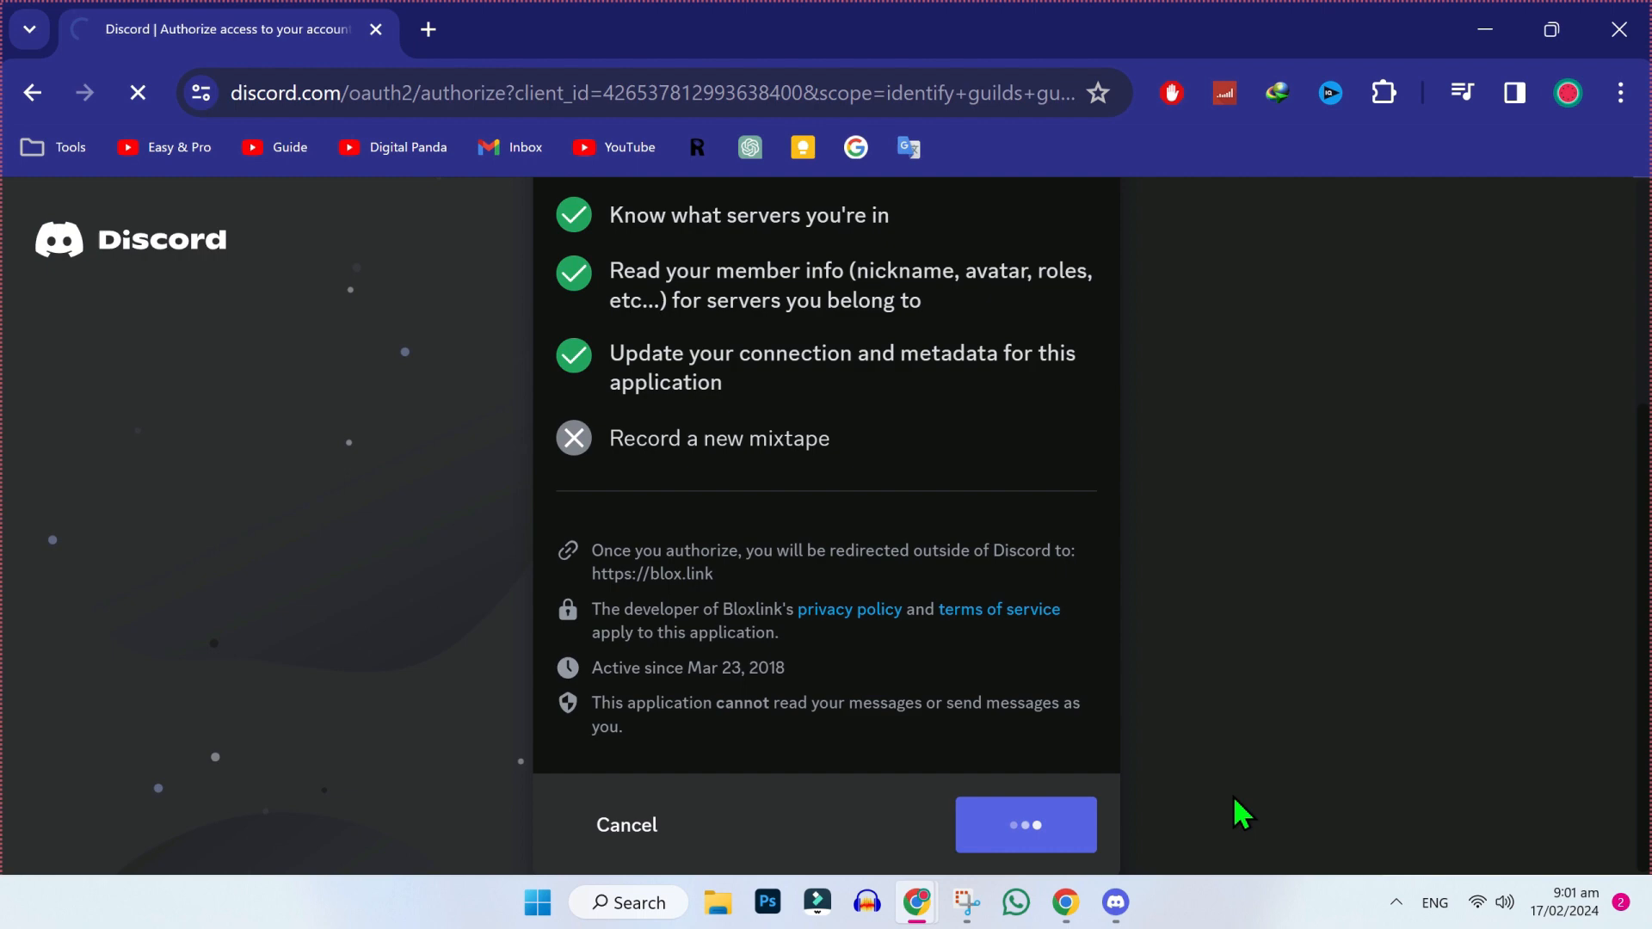
left_click(1023, 824)
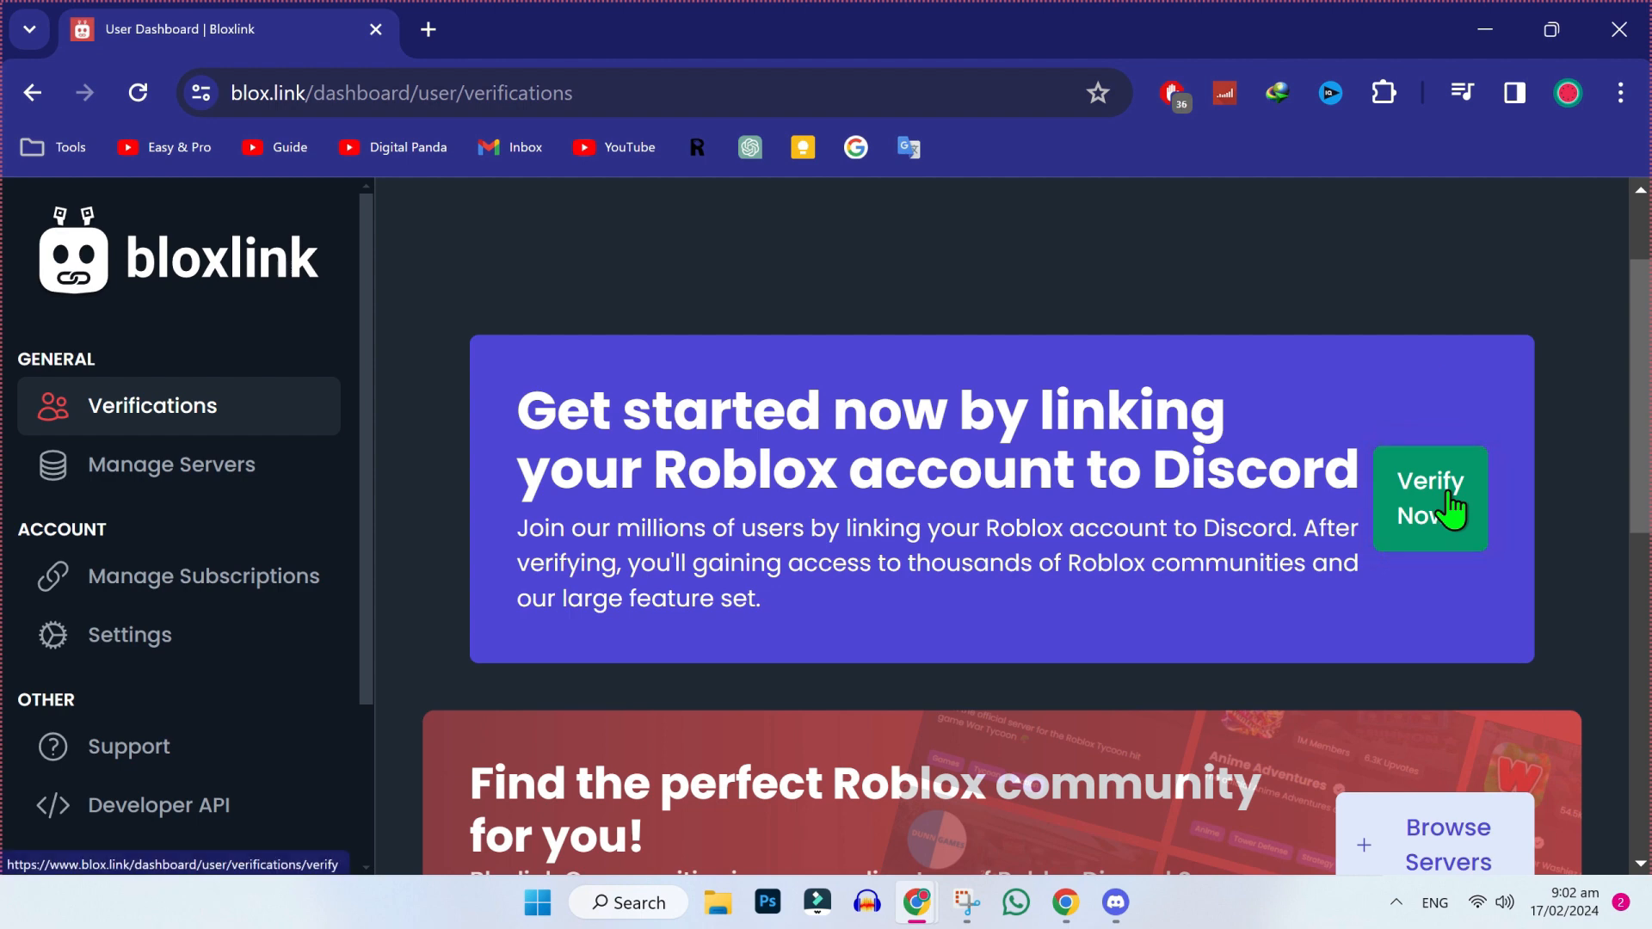
Begin Verify Now and proceed with Log in with Roblox as the method.
left_click(1430, 499)
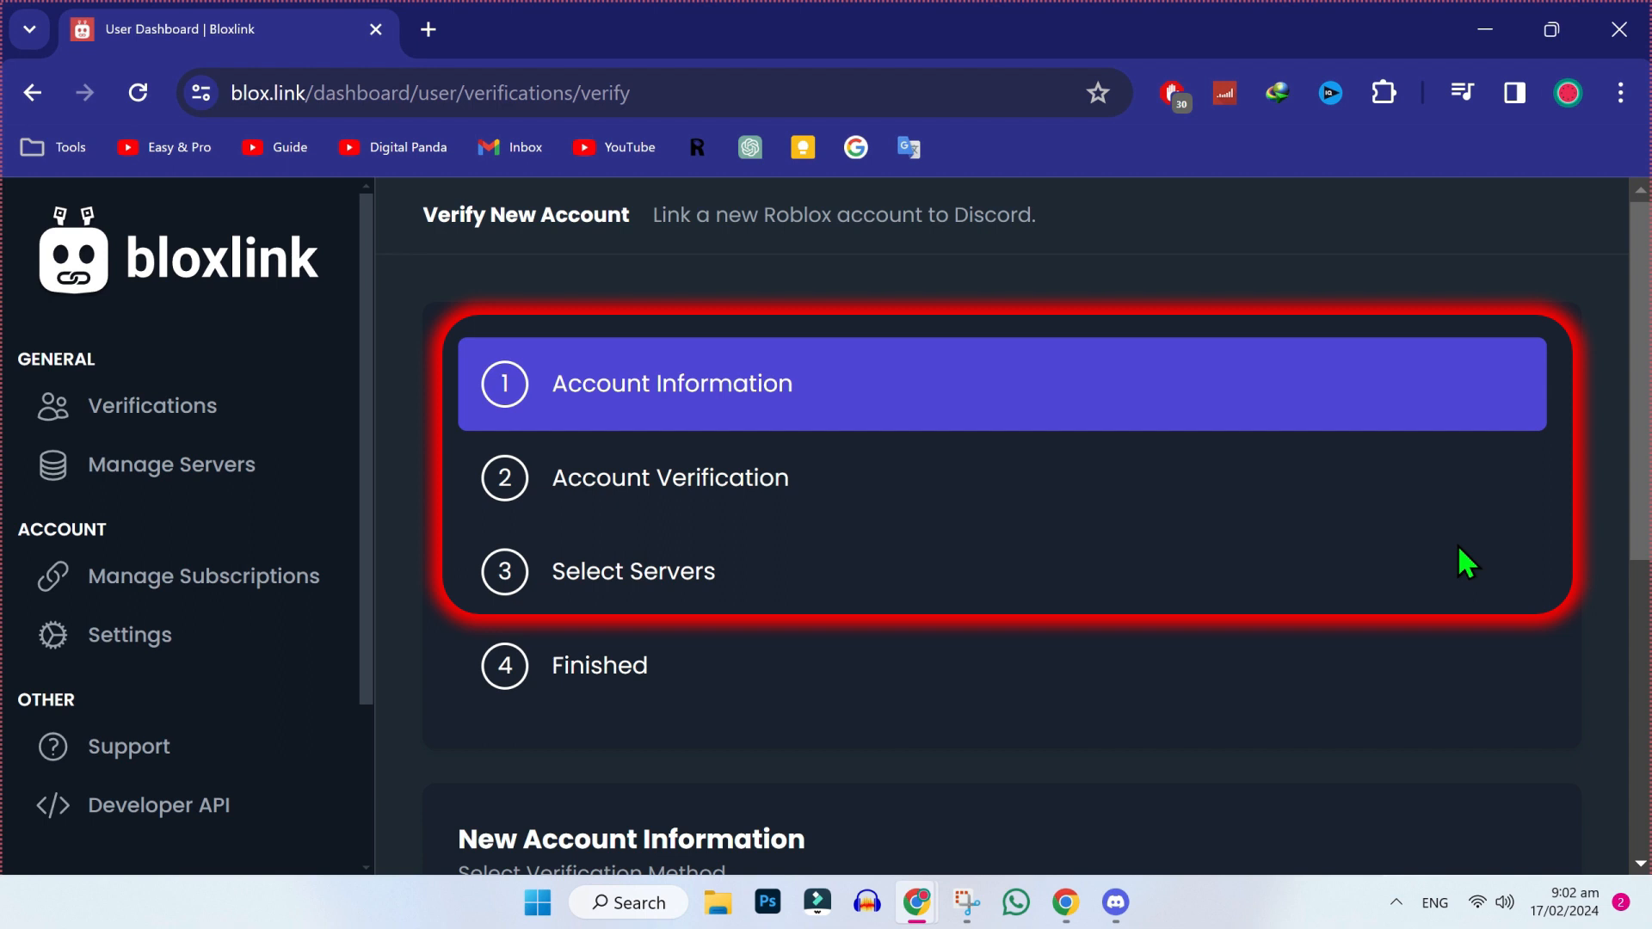
scroll("down", 3)
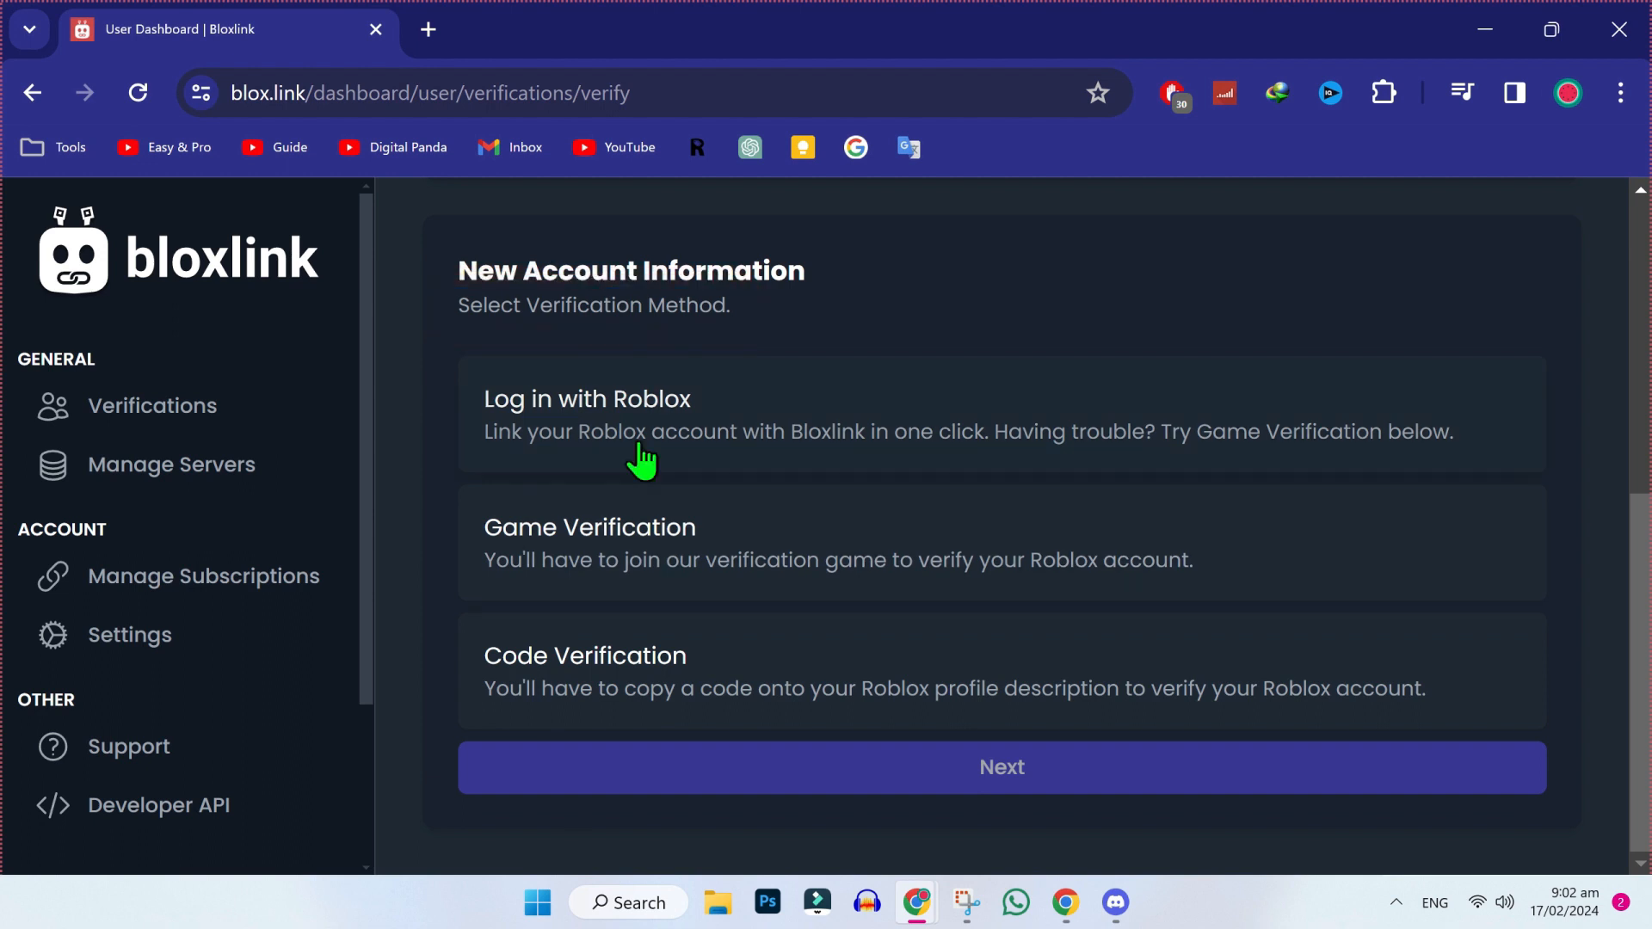
left_click(642, 432)
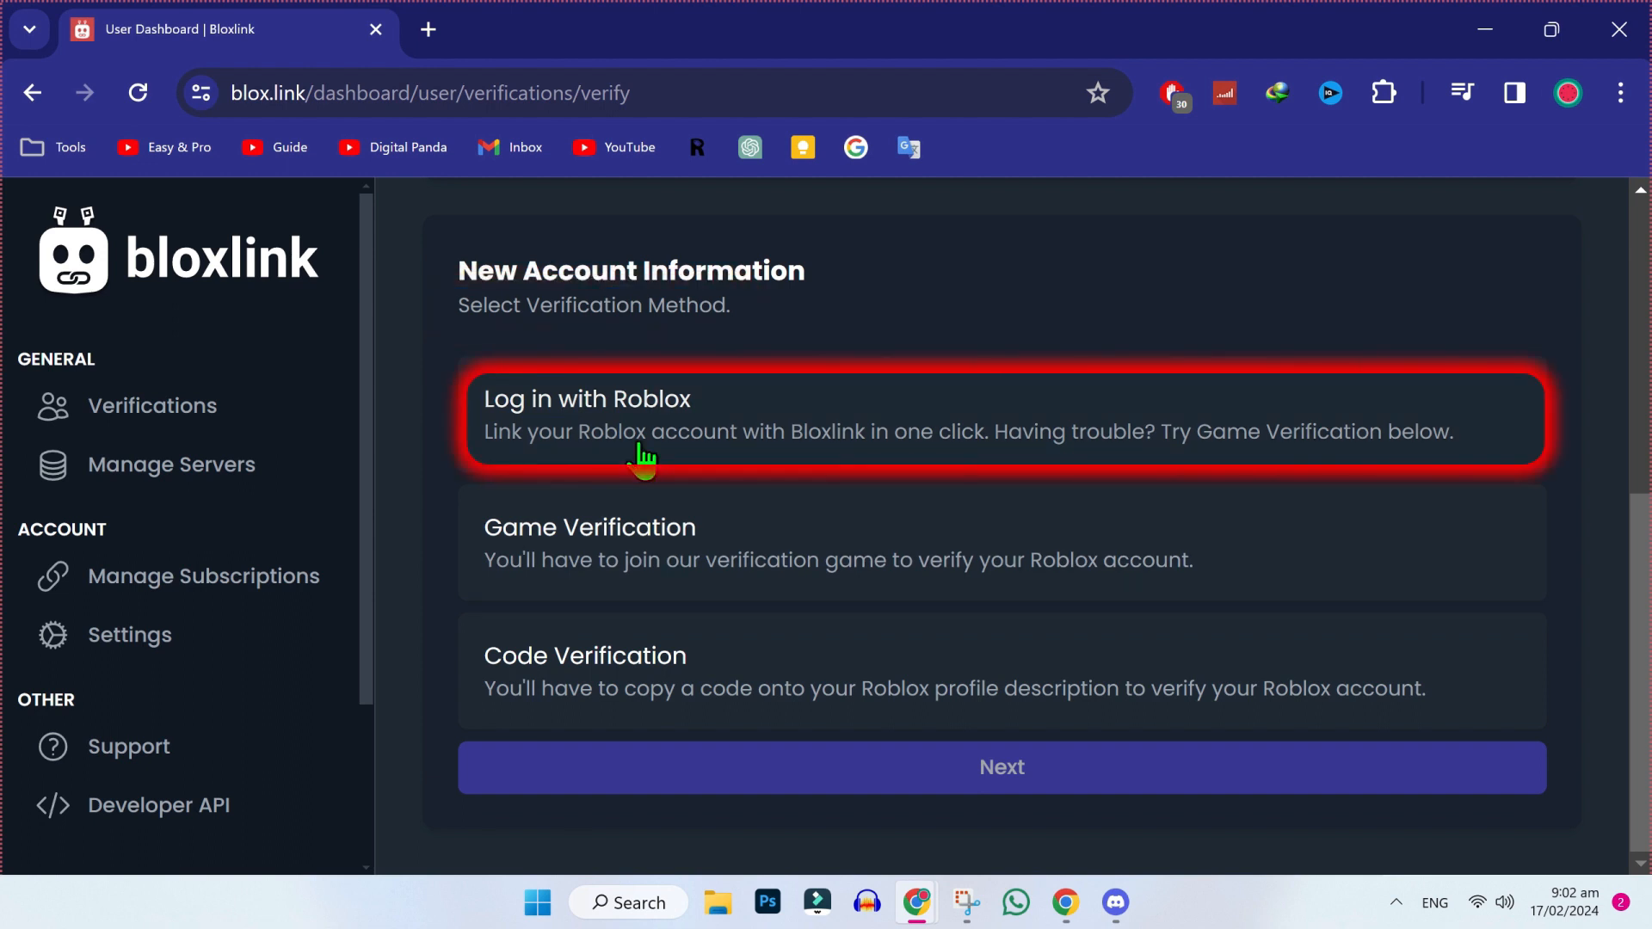
left_click(587, 398)
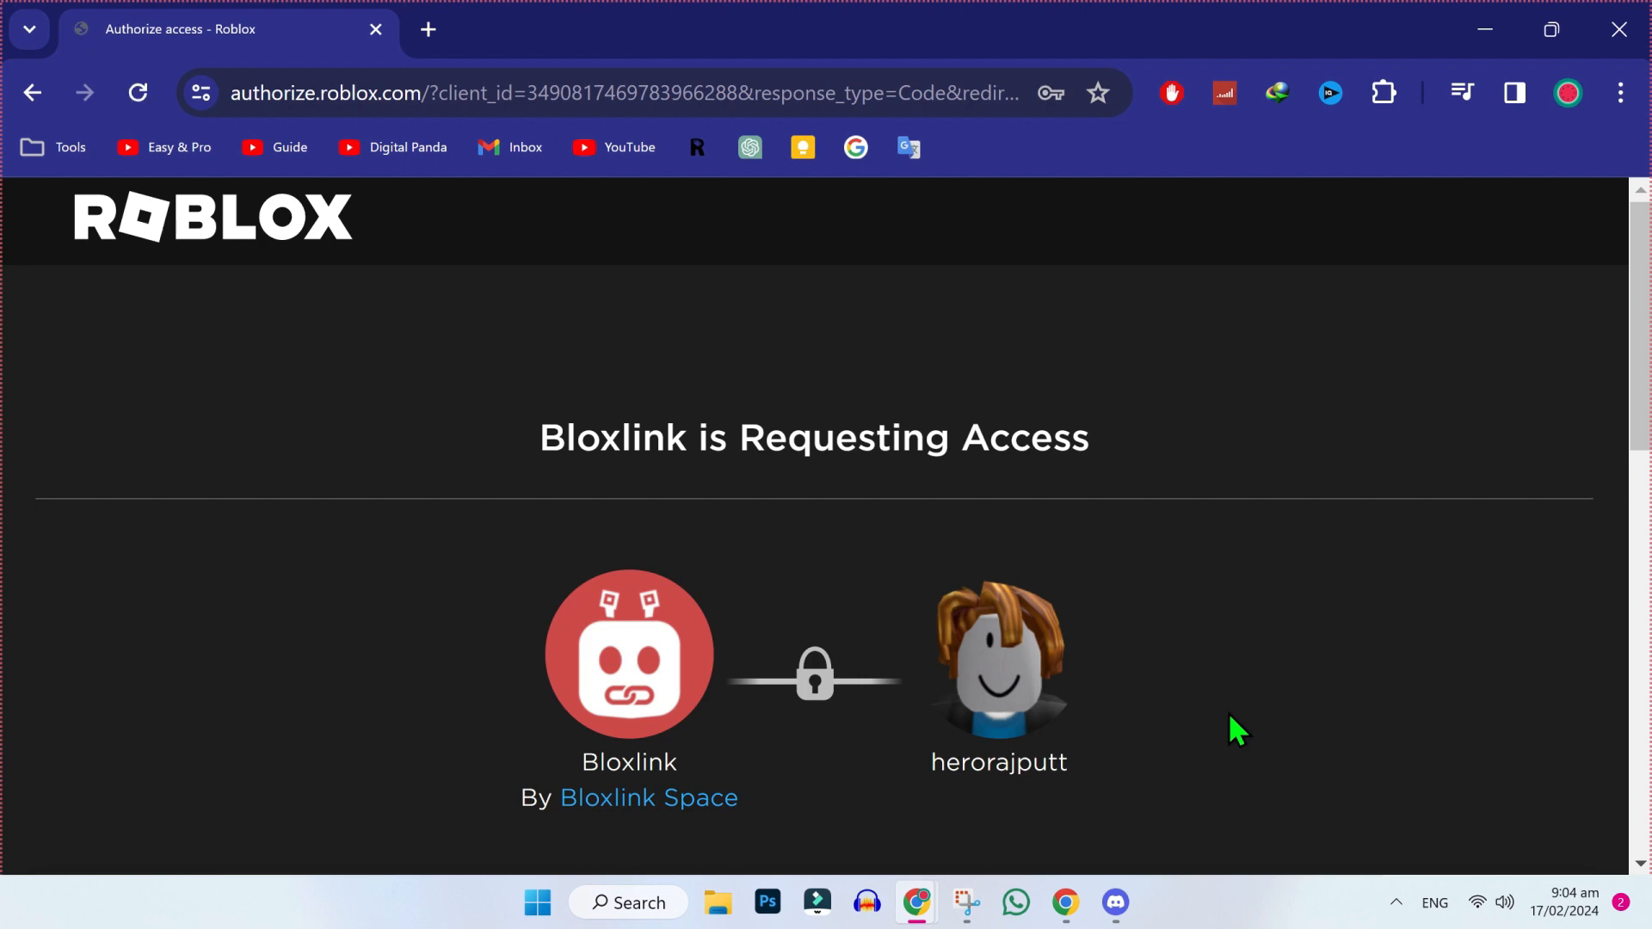
Confirm and give Bloxlink access on the Roblox authorize page.
scroll("down", 3)
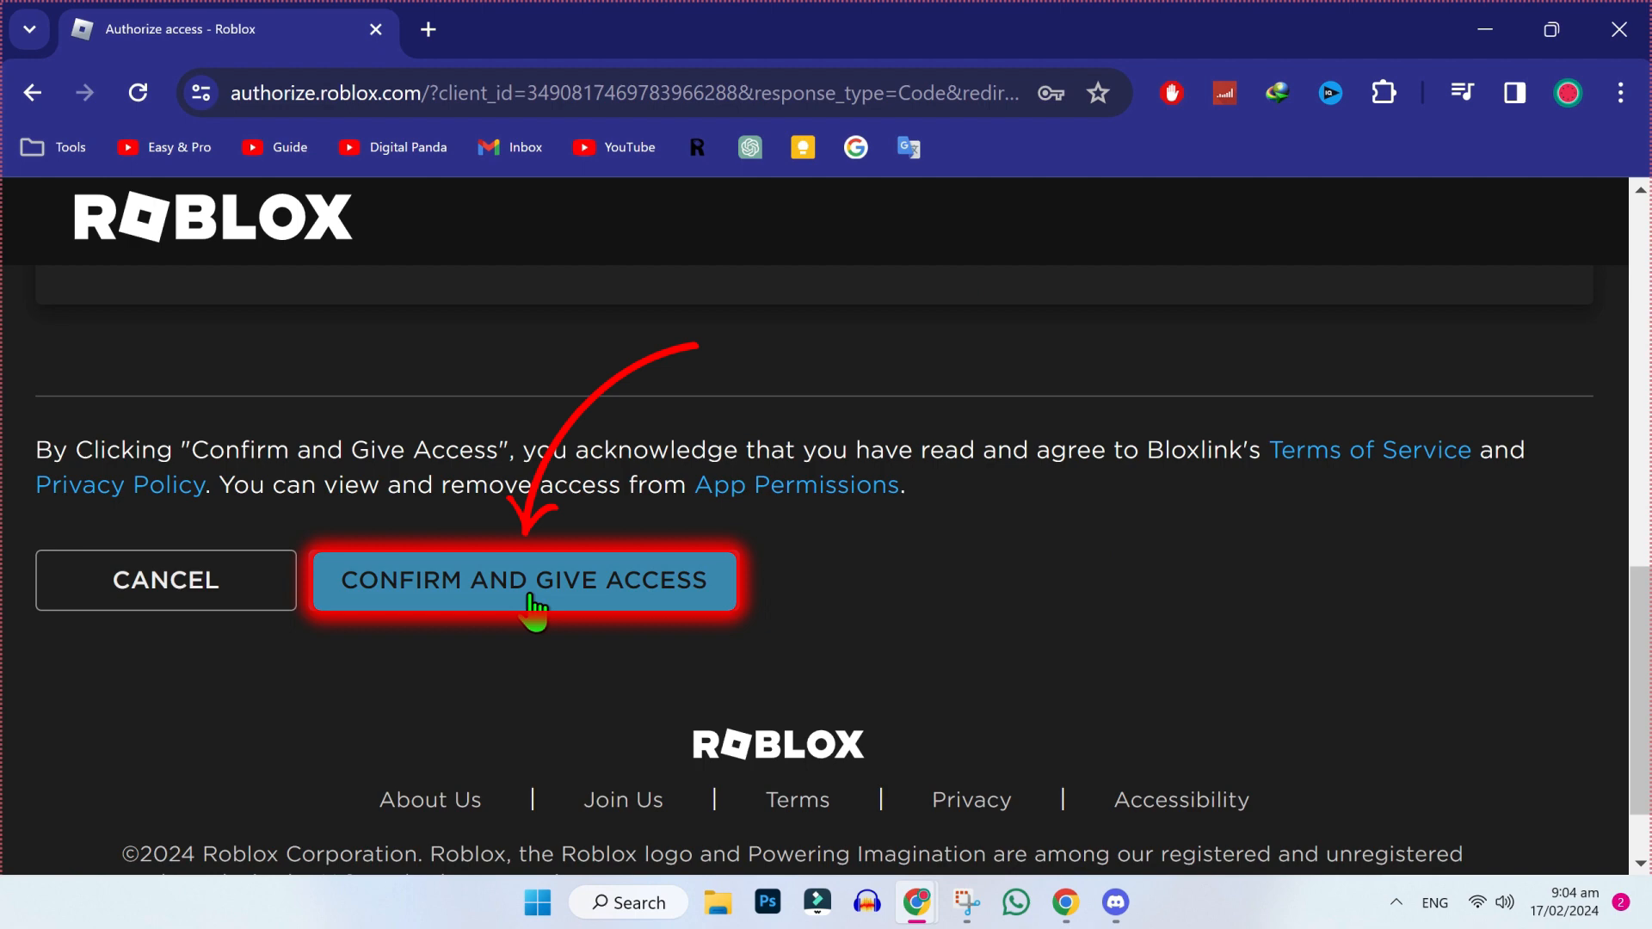
left_click(524, 580)
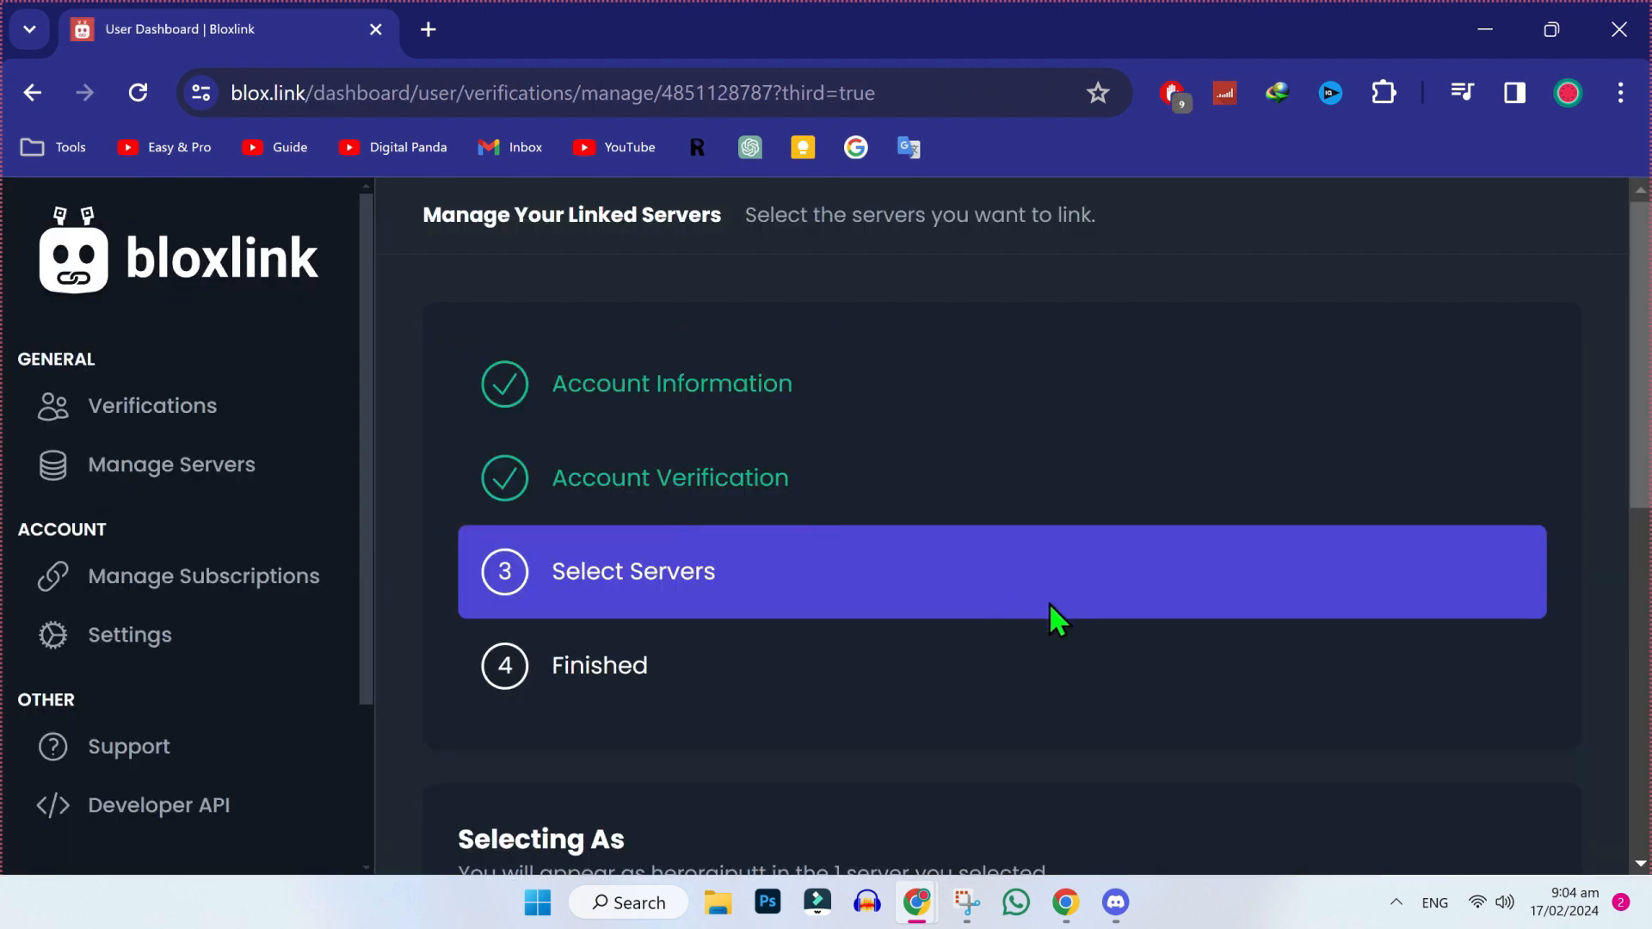
Confirm Blox Fruits under Select Servers to finish the Bloxlink verification.
scroll("down", 3)
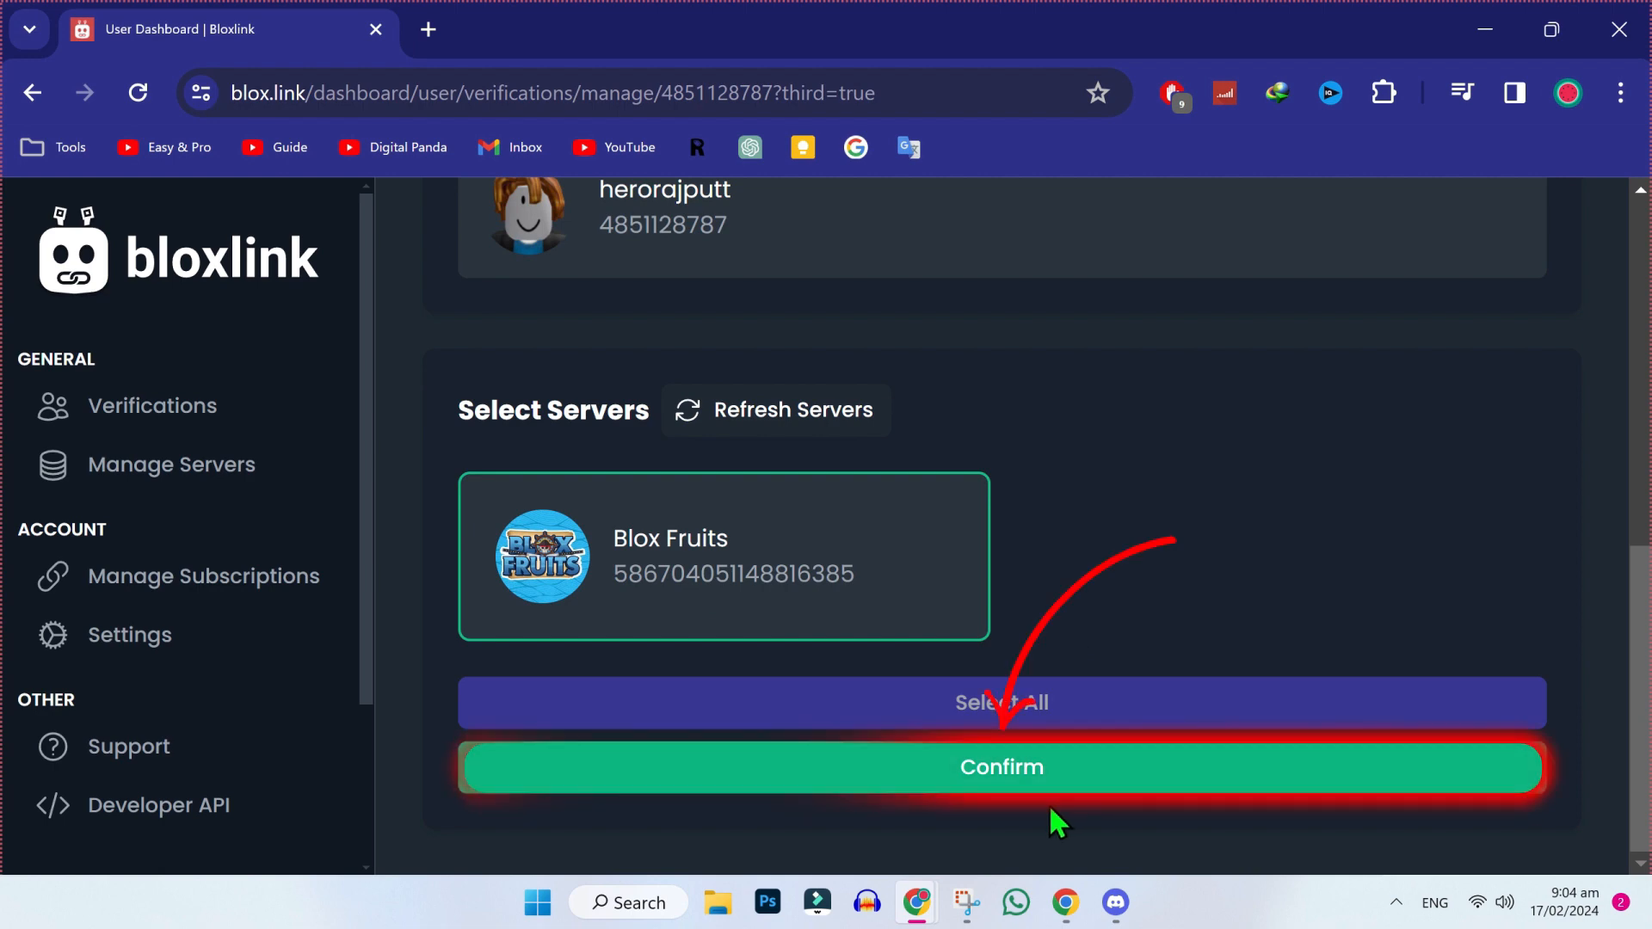
left_click(1000, 768)
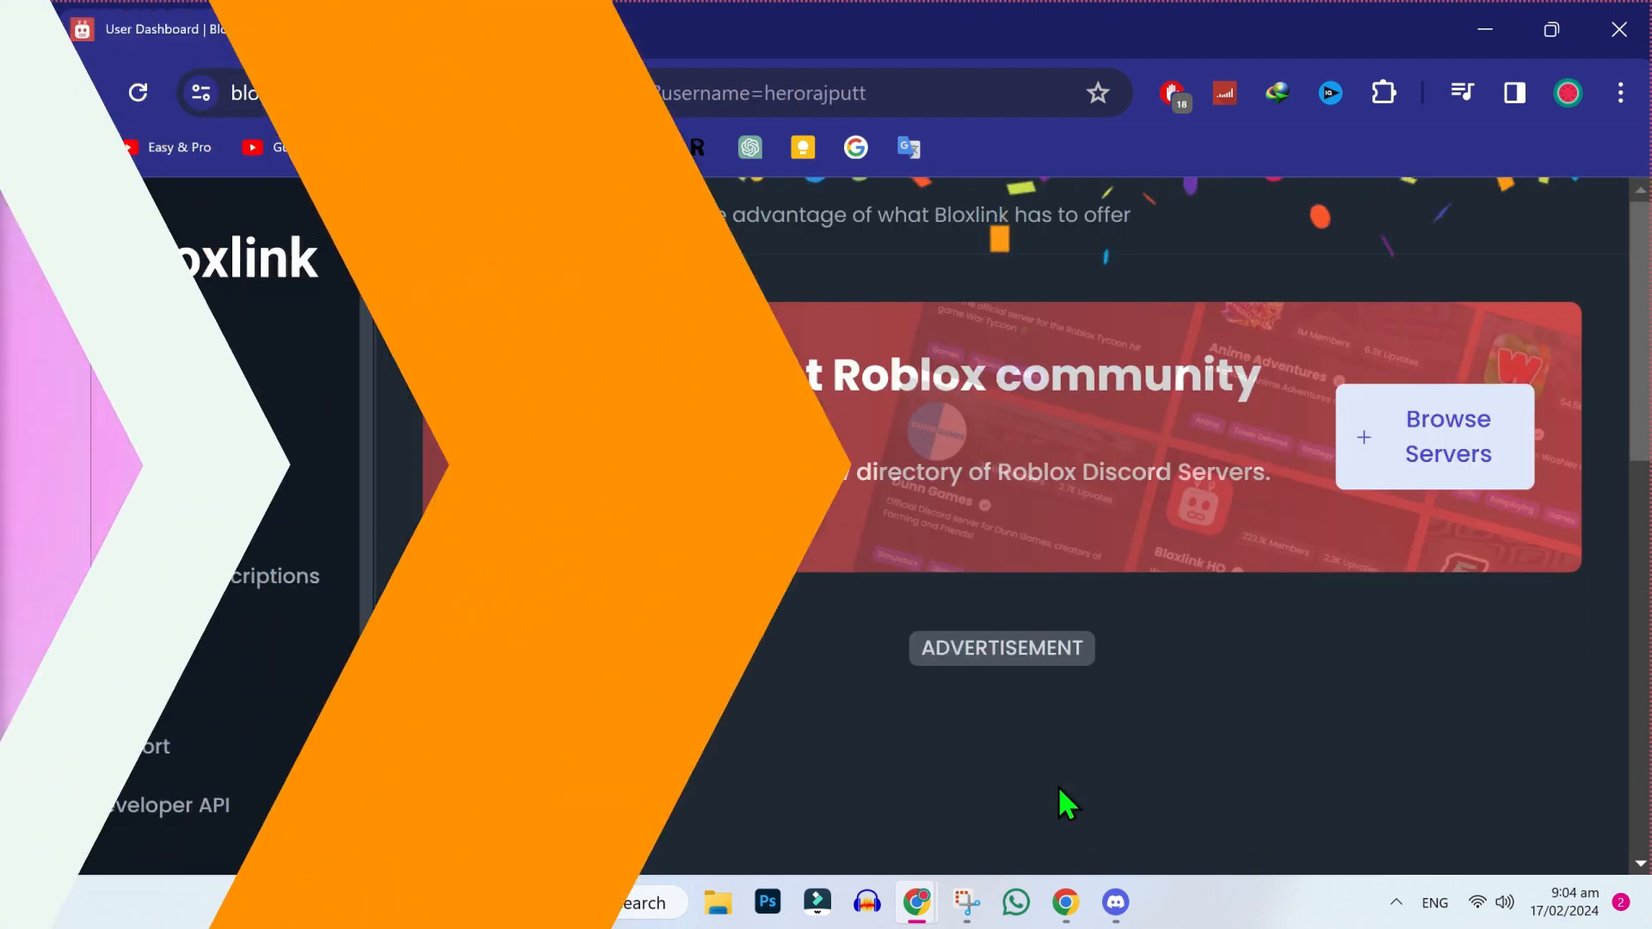